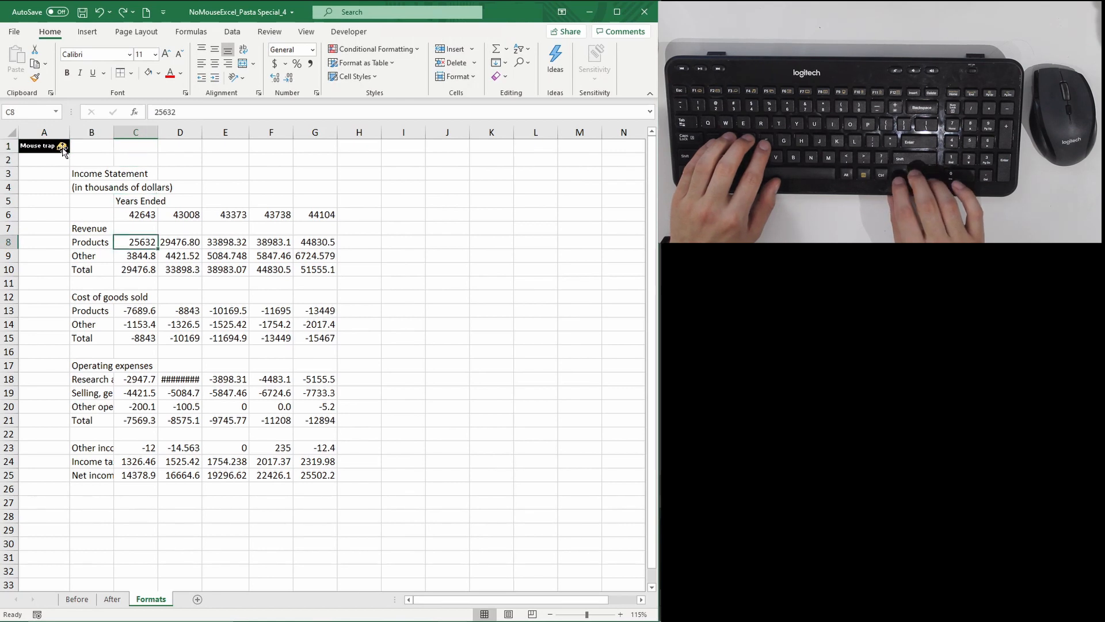
Step: Apply a custom comma format with no decimals to the C8 products revenue (25,632)
key("ctrl+1")
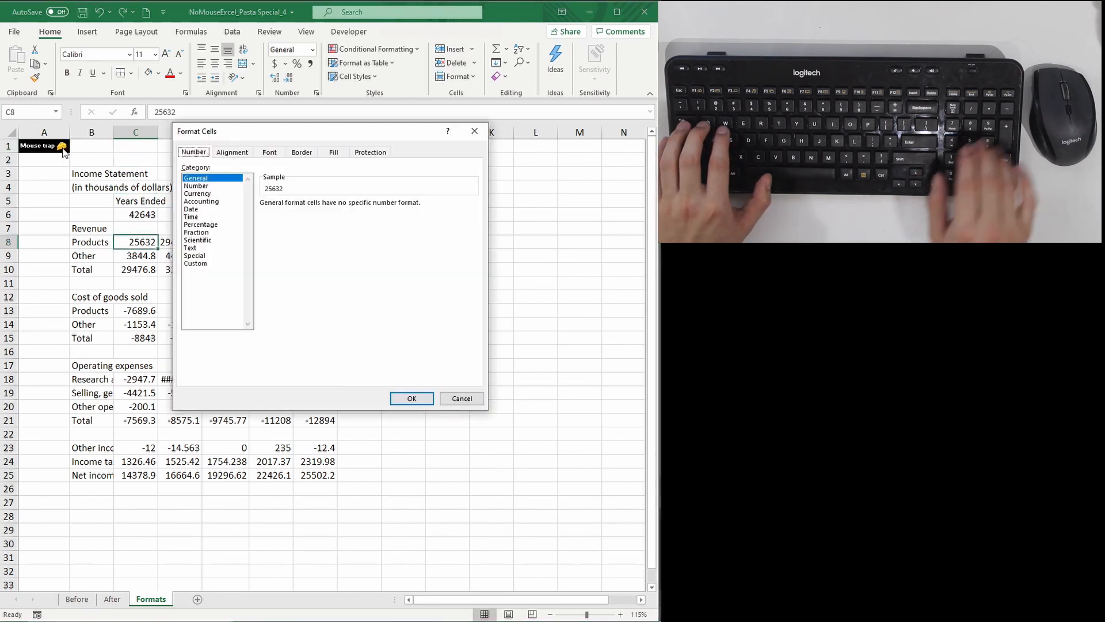
left_click(196, 262)
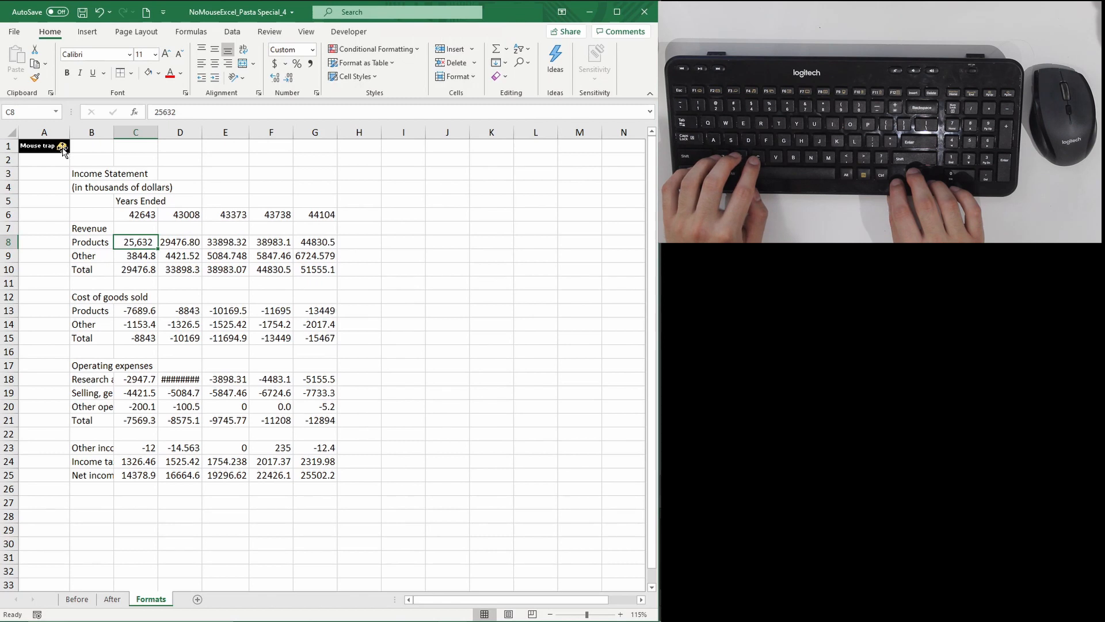
Step: Paste C8's comma format onto all revenue figures C8:G10 via formats-only Paste Special
key("ctrl+c")
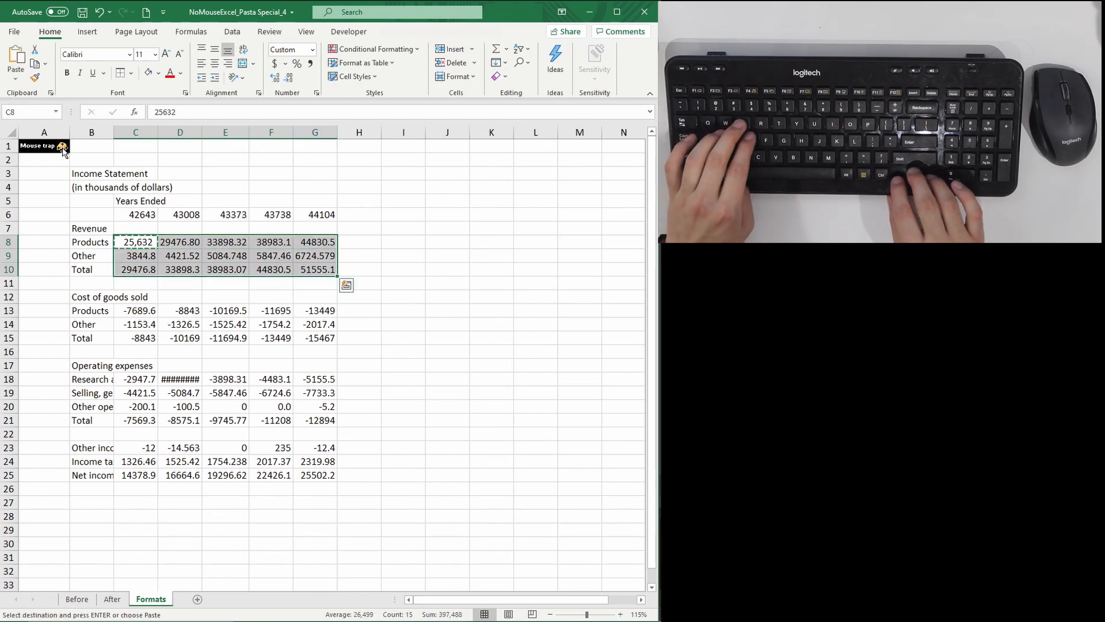
key("Alt+E")
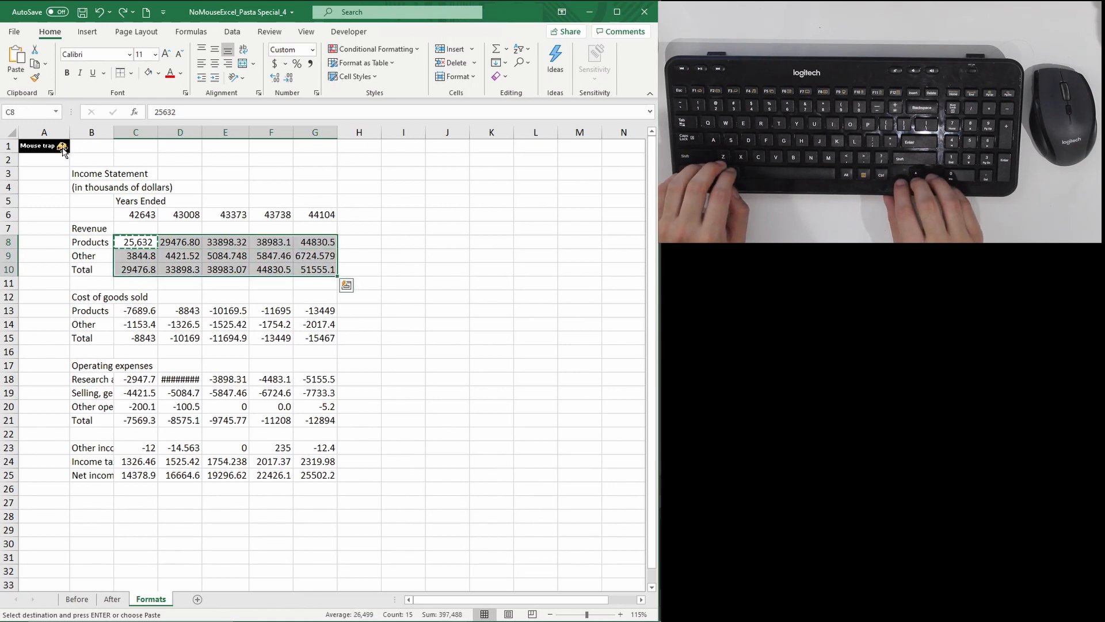
key("alt")
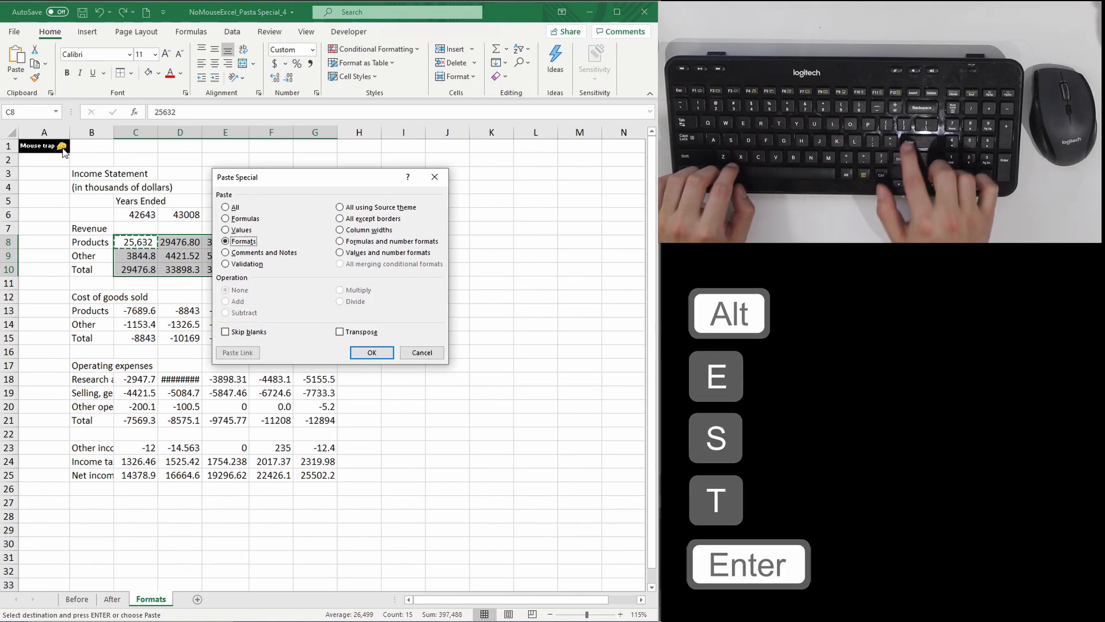
left_click(372, 352)
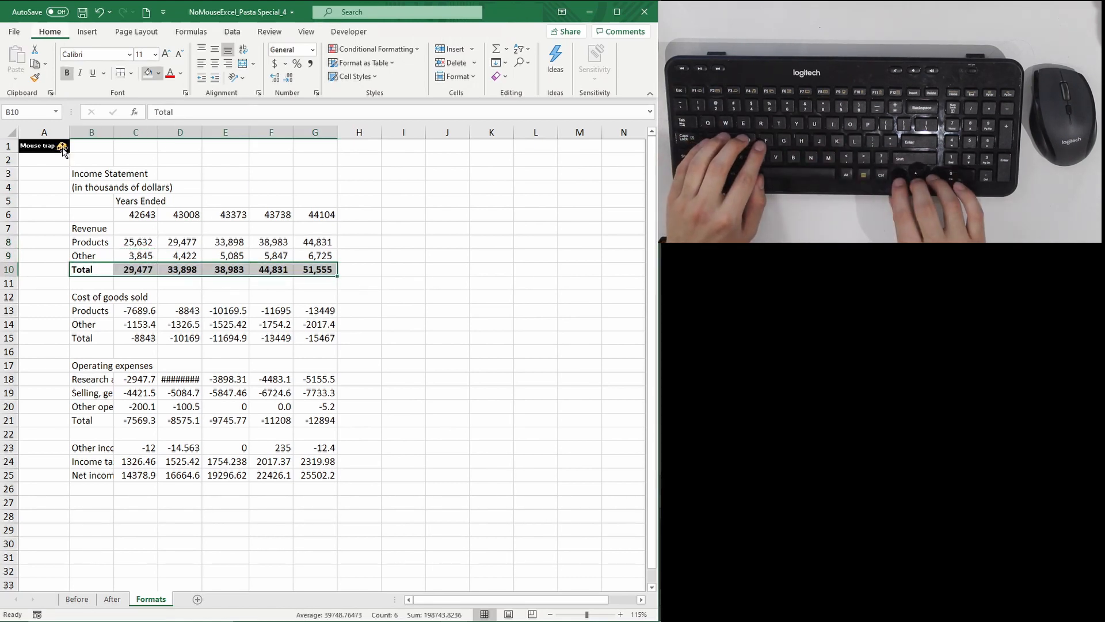
Step: Style the revenue Total row, copy B7:G10 and paste its formats onto Cost of goods sold at B12
key("Up")
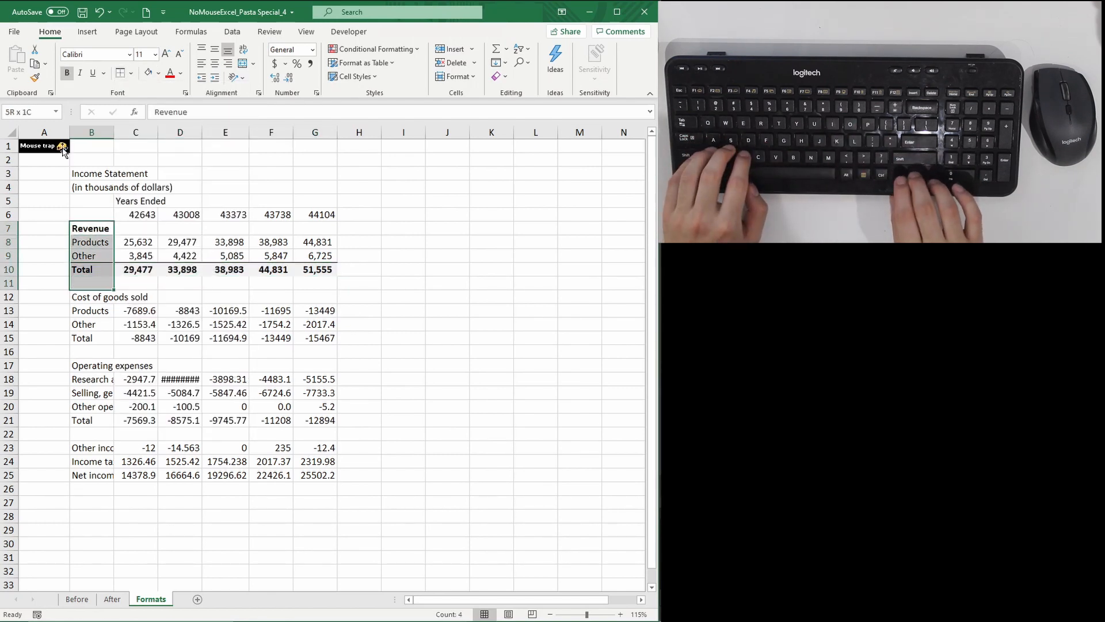
key("ctrl+c")
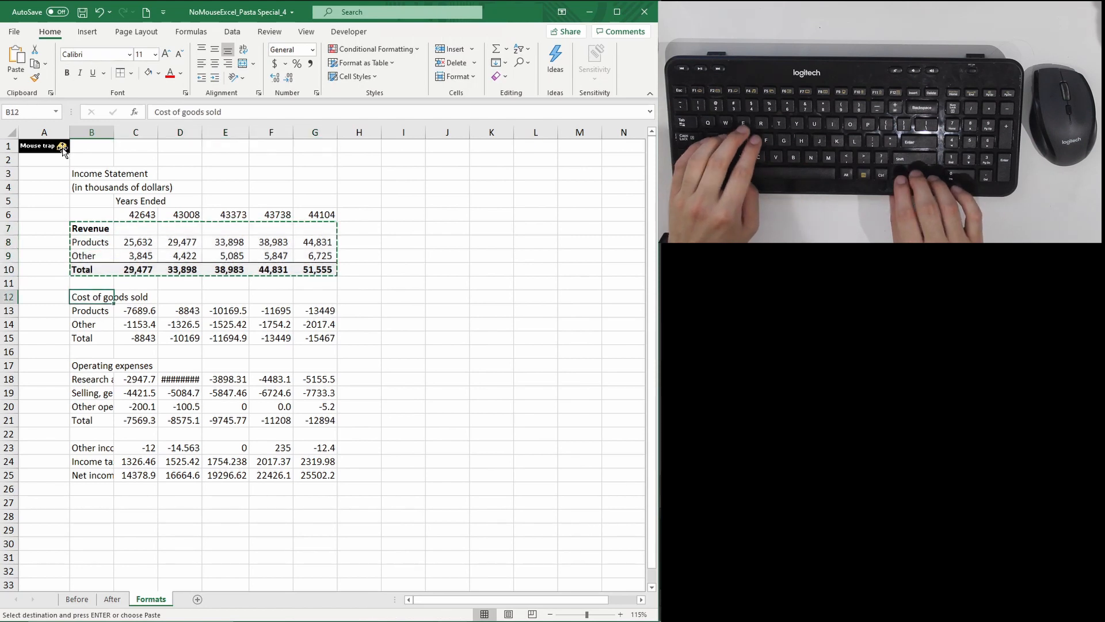
key("alt")
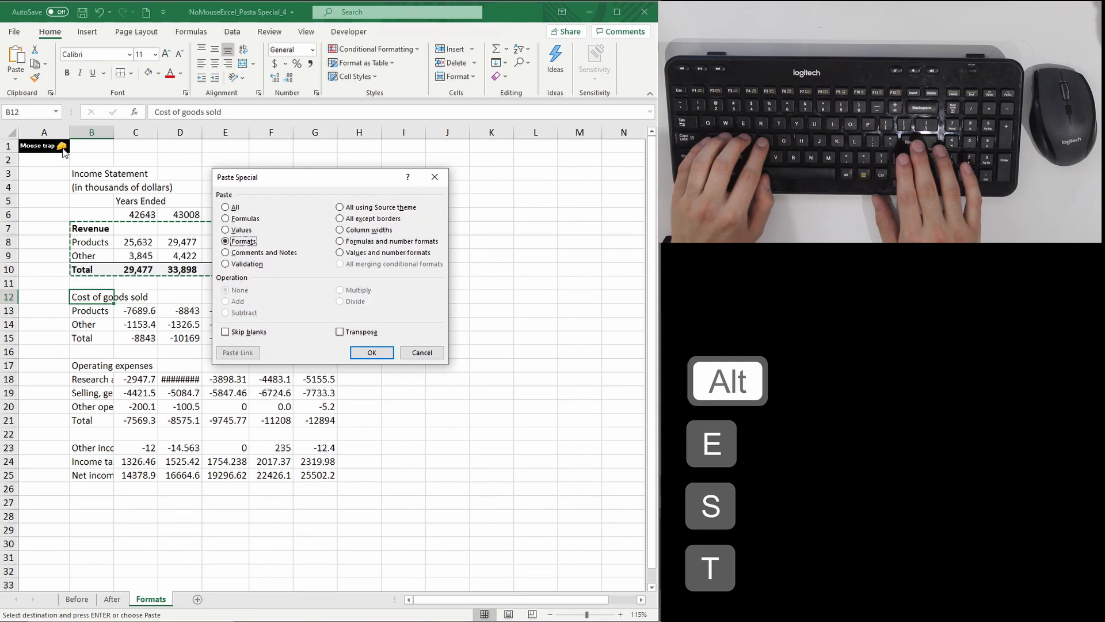
left_click(372, 353)
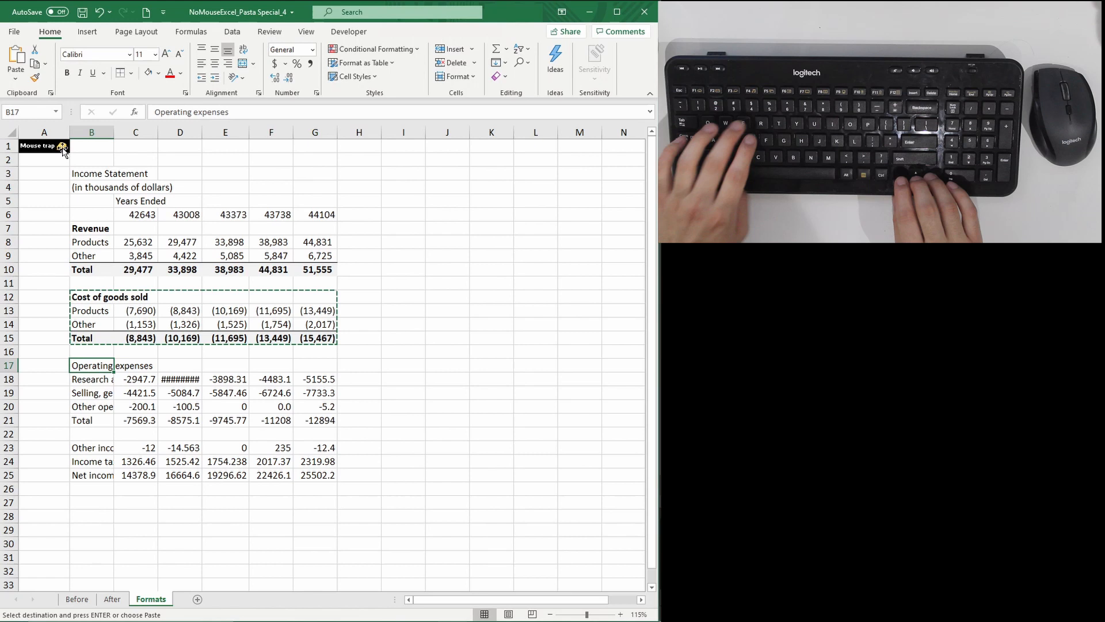
Step: Copy the formatted Cost of goods sold block B12:G15 as a source for B17
key("ctrl+v")
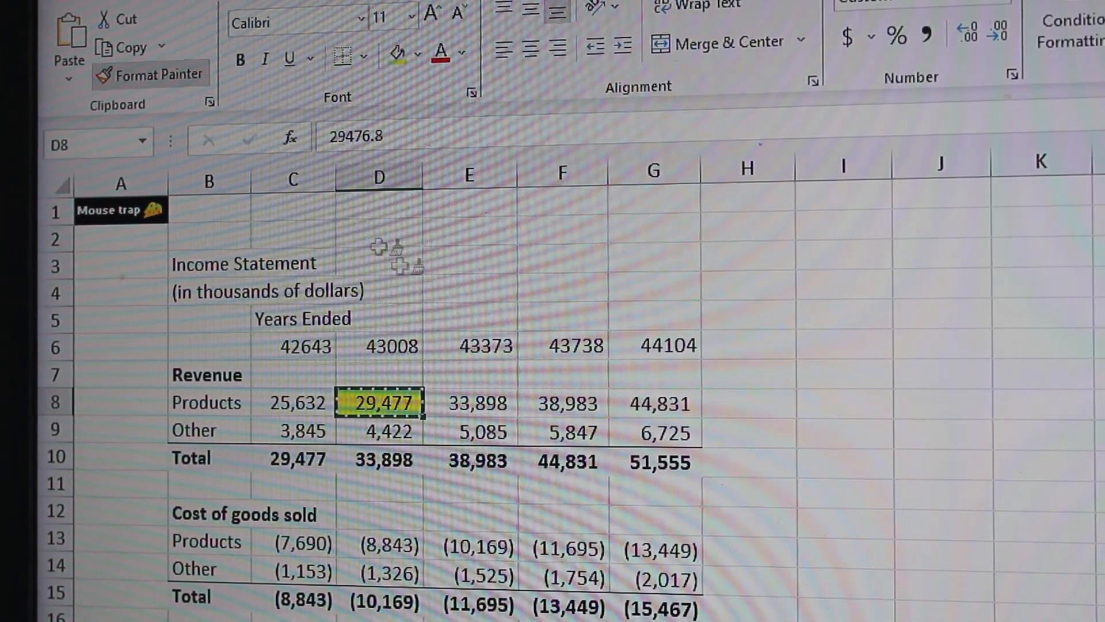
Step: Paint D8's yellow highlight onto F8 (38,983) and G9 (6,725) with Format Painter
left_click(564, 403)
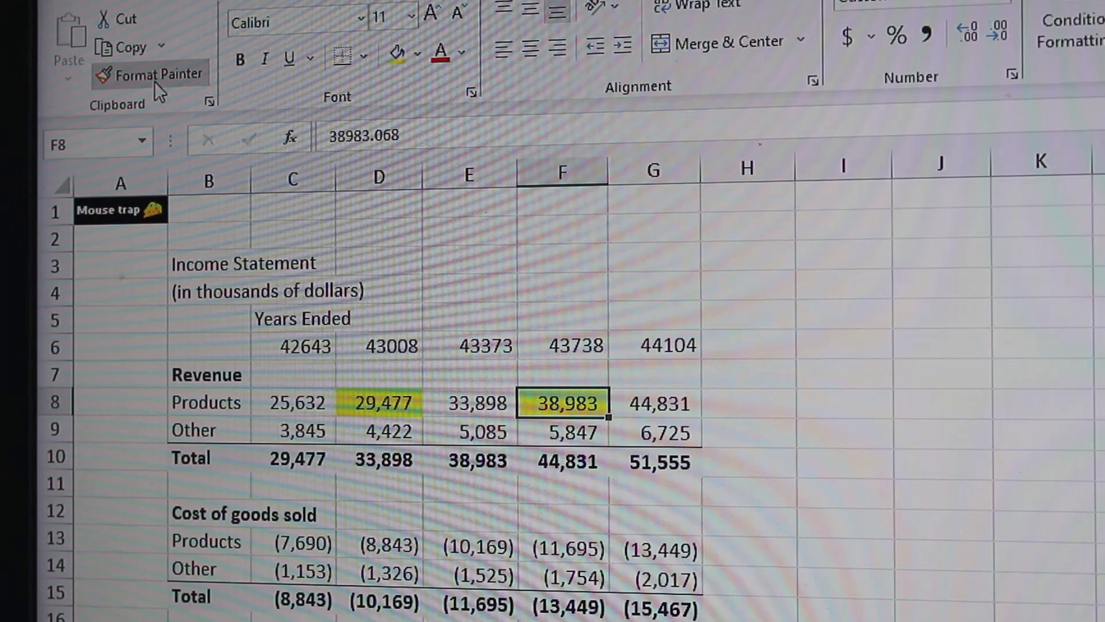
left_click(657, 431)
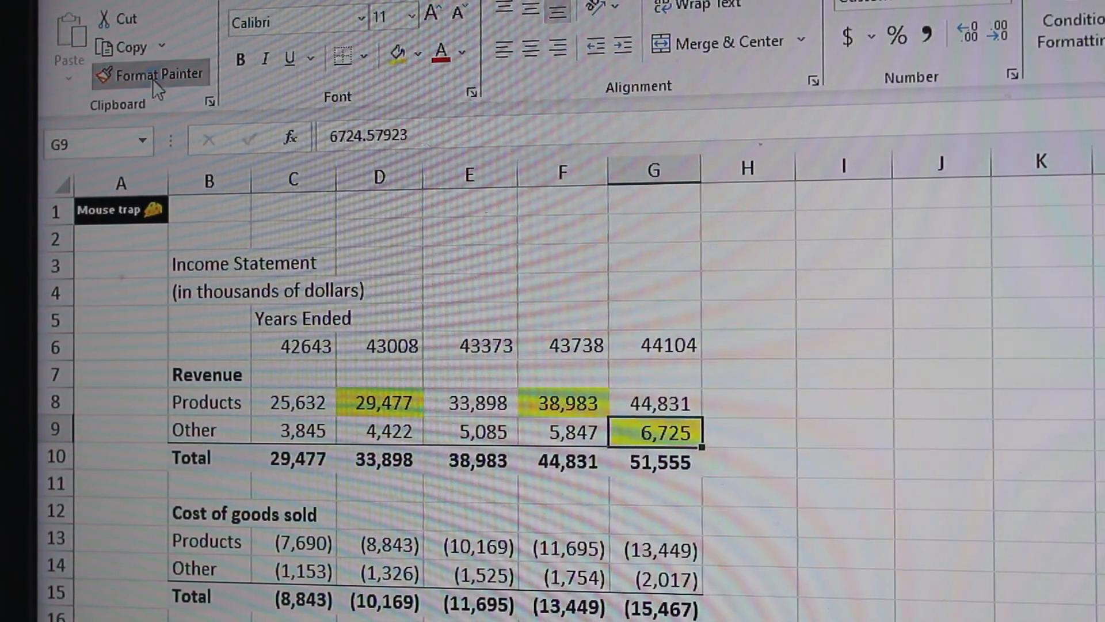